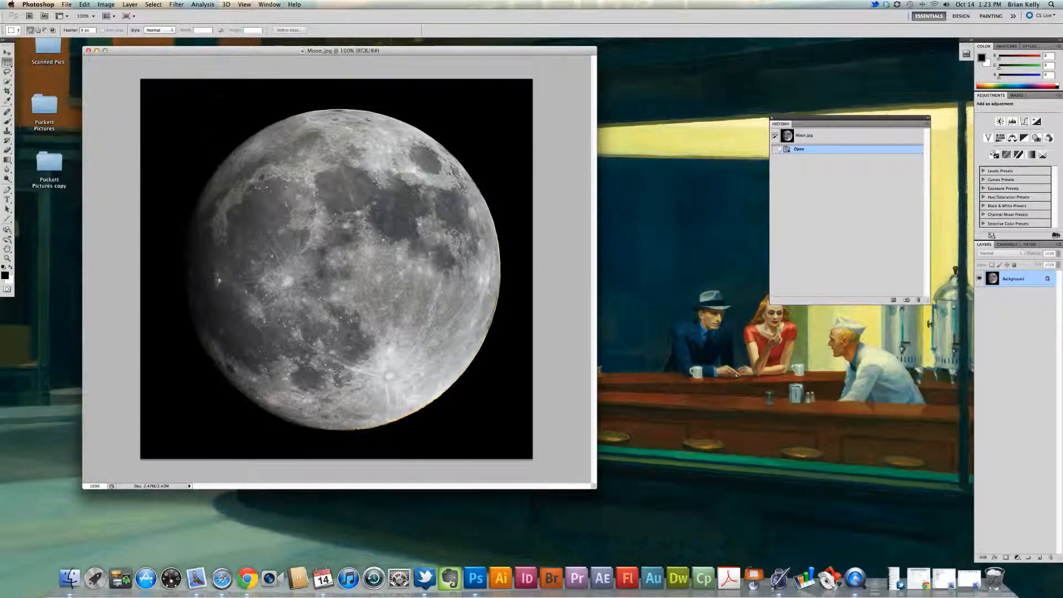
Nudge the Moon.jpg window slightly right and reveal the marquee tool flyout.
{"action": "left_click_drag", "start_coordinate": [341, 50], "coordinate": [351, 53]}
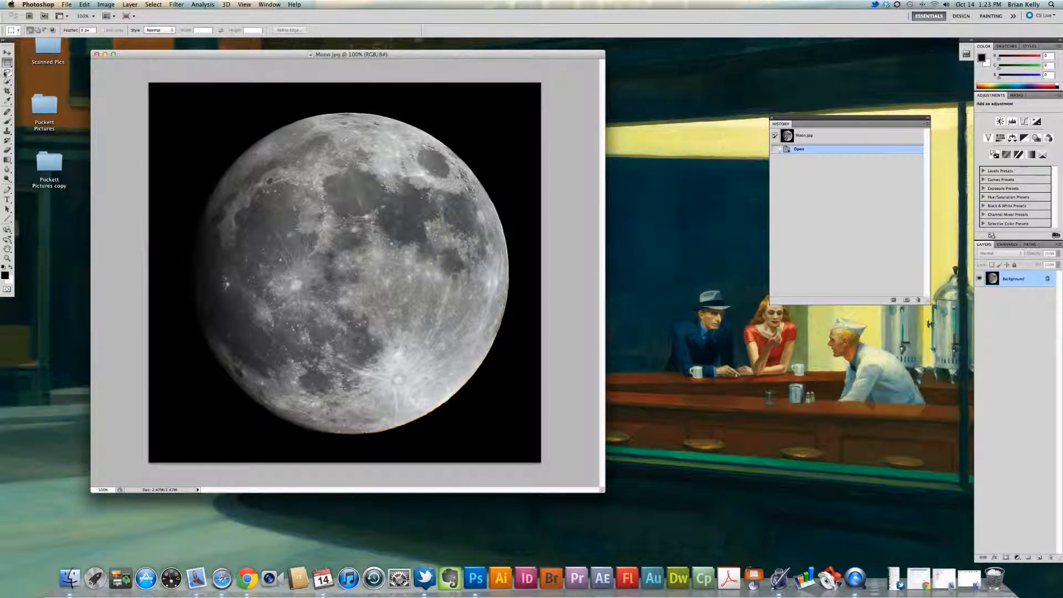
{"action": "left_click", "coordinate": [9, 51]}
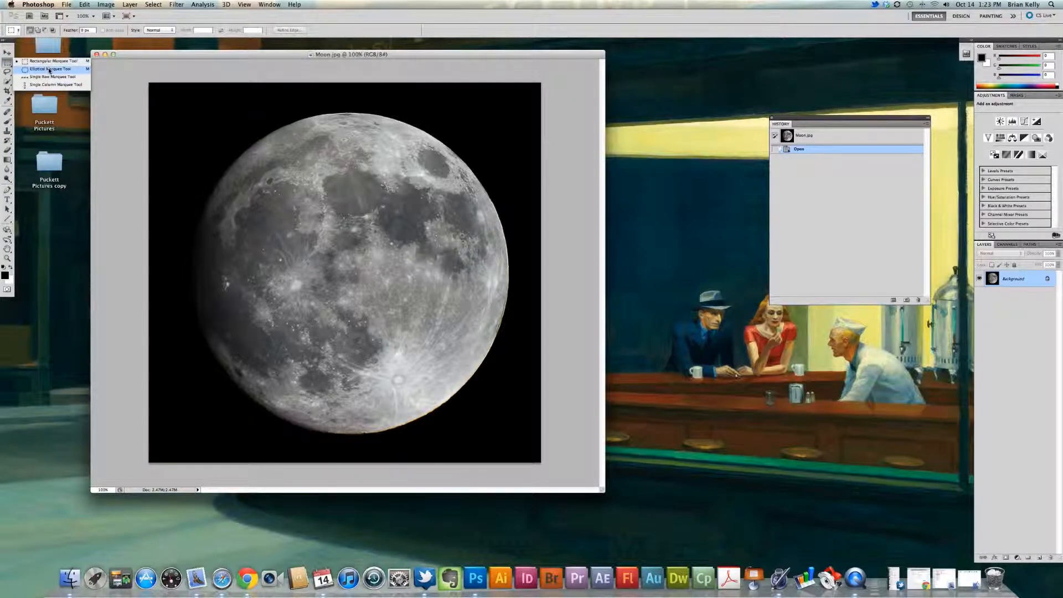
Pick the Elliptical Marquee Tool and convert the Background into Layer 0.
{"action": "left_click", "coordinate": [52, 69]}
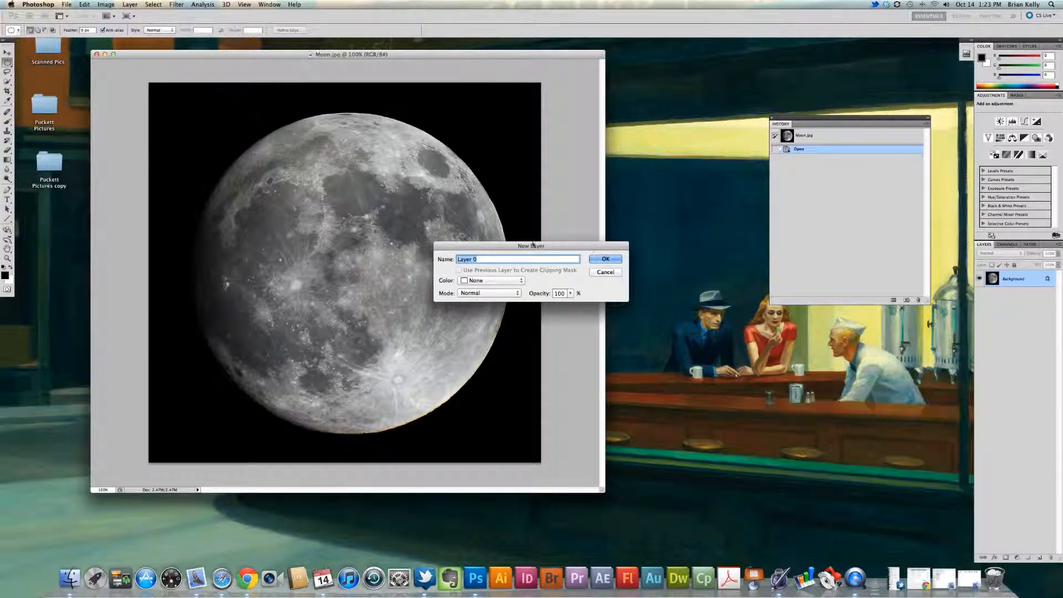
{"action": "left_click", "coordinate": [605, 259]}
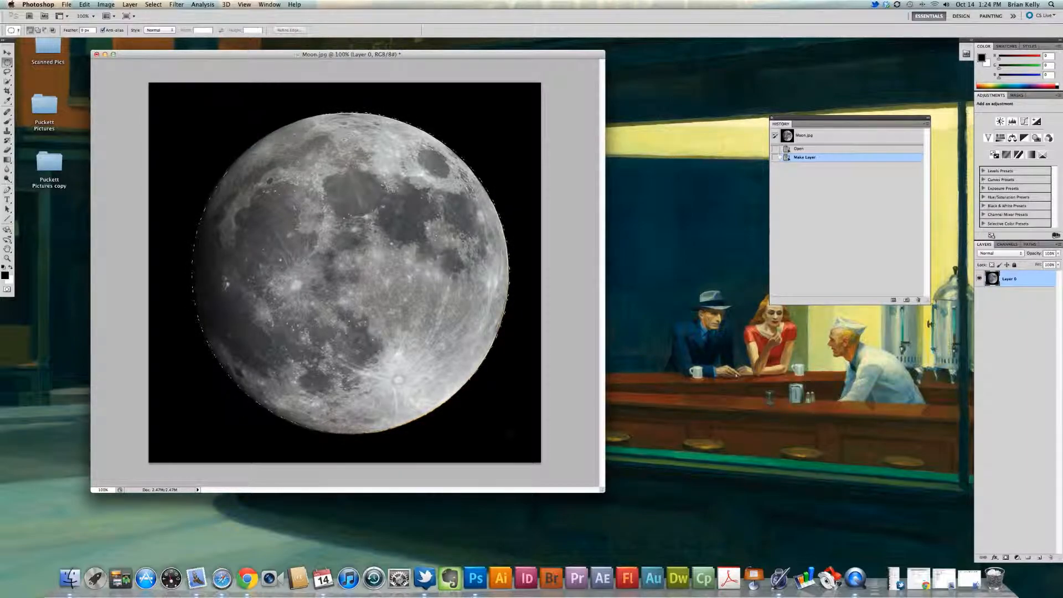
Drag an elliptical selection around the moon's edge on Layer 0.
{"action": "left_click_drag", "start_coordinate": [200, 109], "coordinate": [489, 423]}
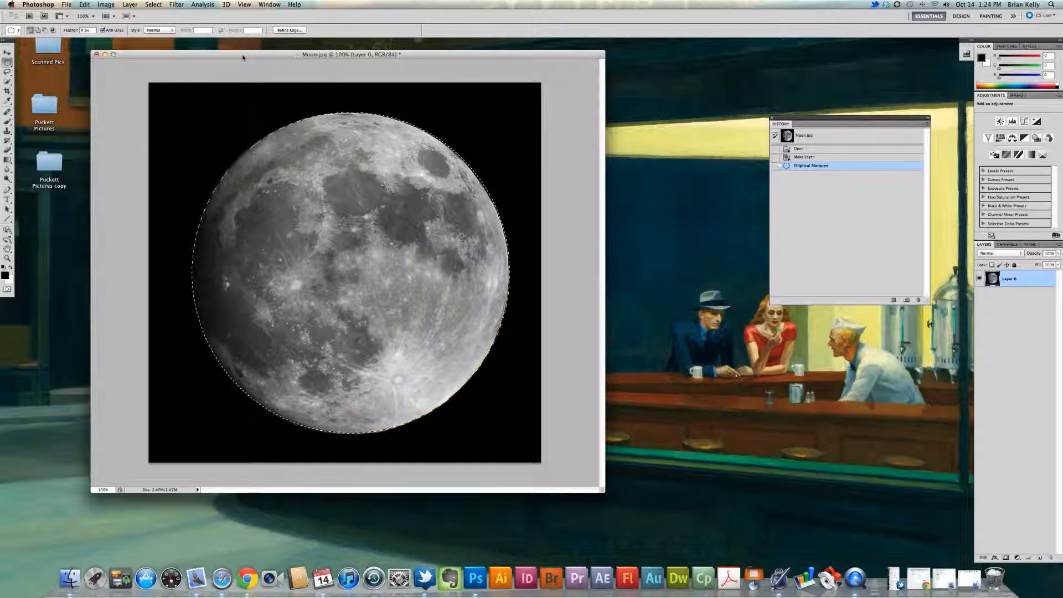
Create a new 800 × 600 px document with transparent background contents.
{"action": "left_click", "coordinate": [67, 5]}
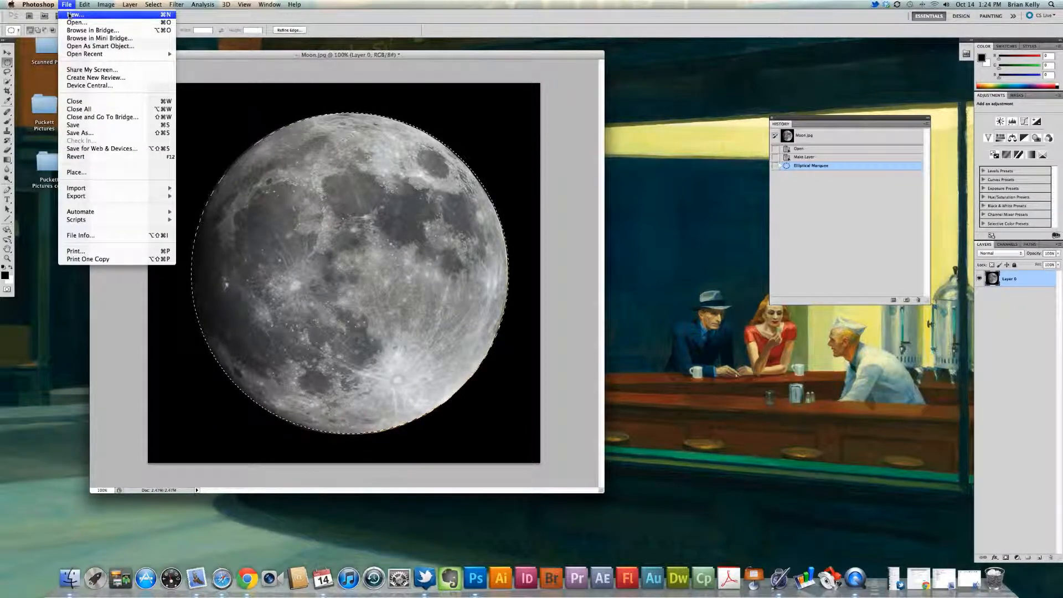
{"action": "left_click", "coordinate": [75, 14]}
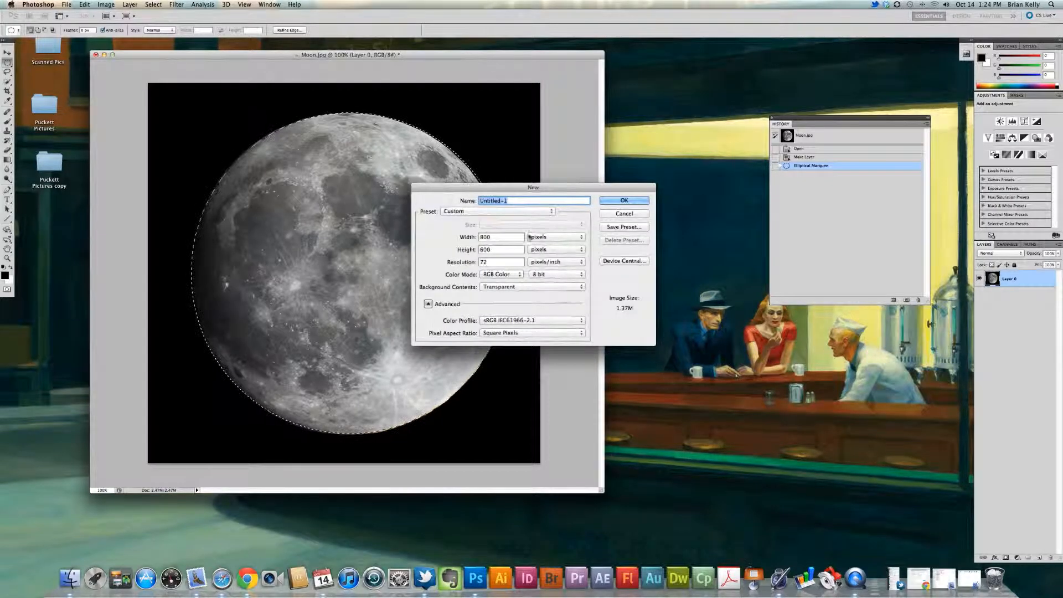
{"action": "left_click", "coordinate": [622, 200]}
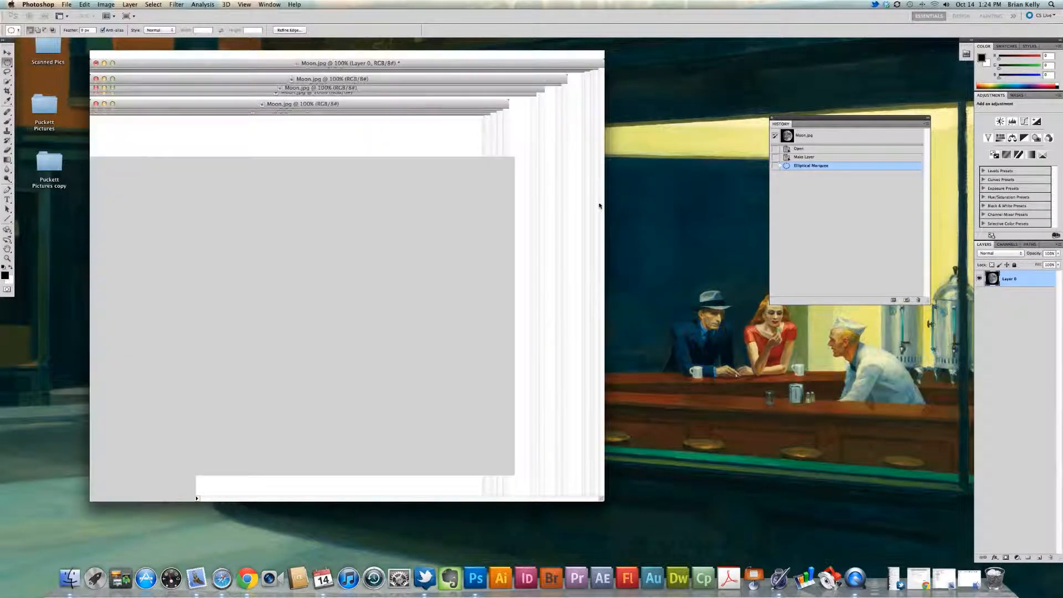